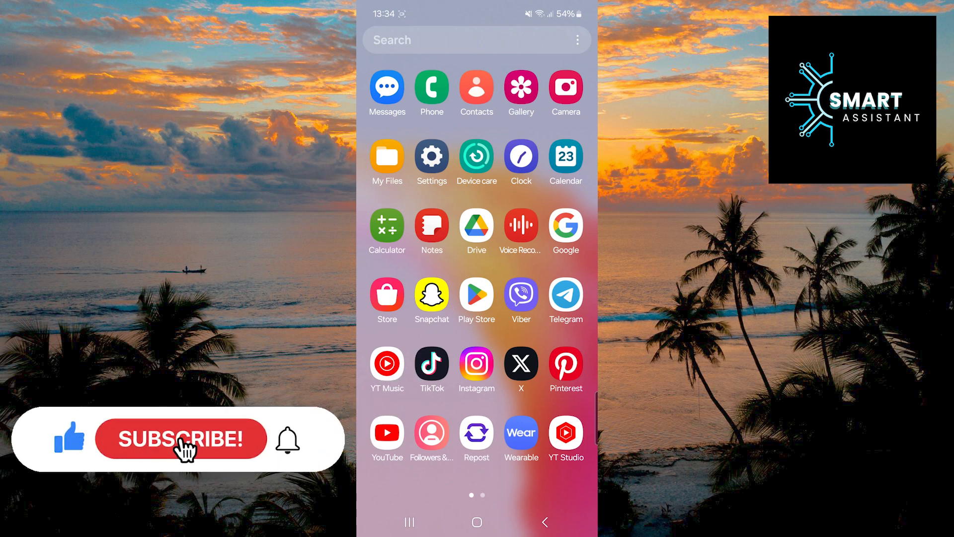
Launch Viber and turn off 'Show message preview' under More > Settings > Notifications
click(180, 439)
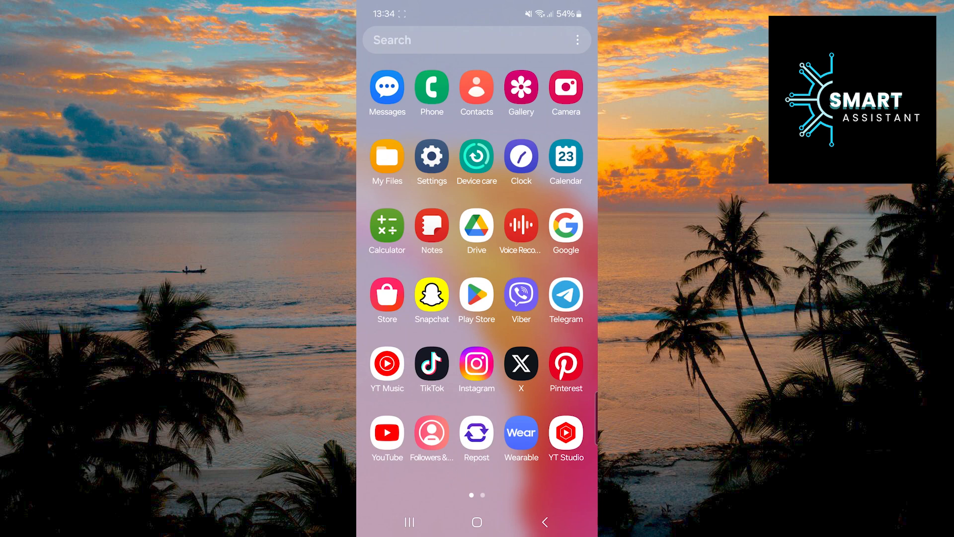
click(520, 293)
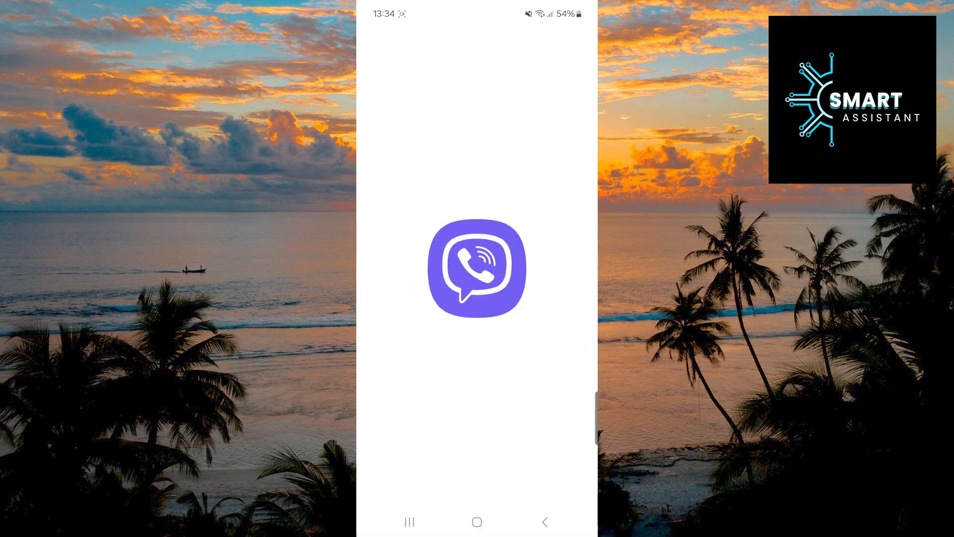
click(477, 269)
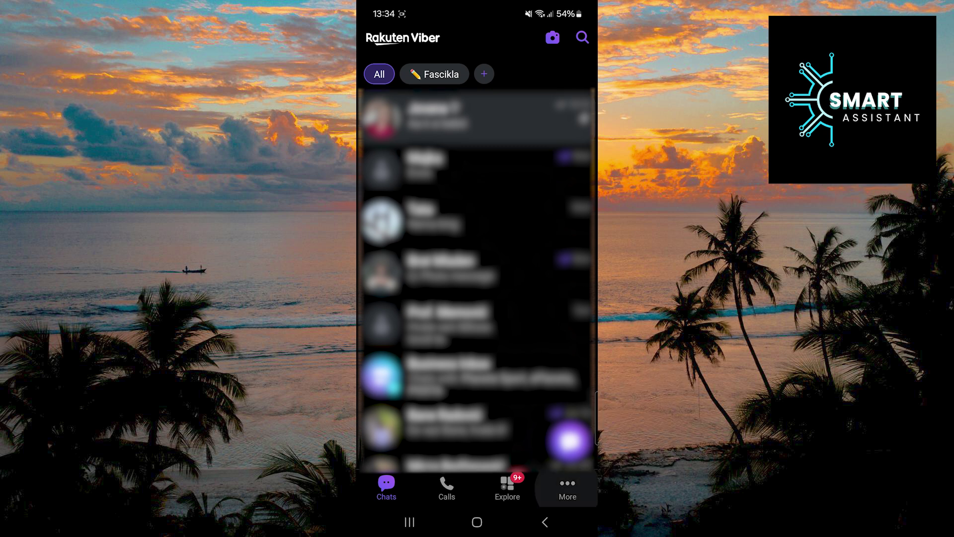
click(566, 488)
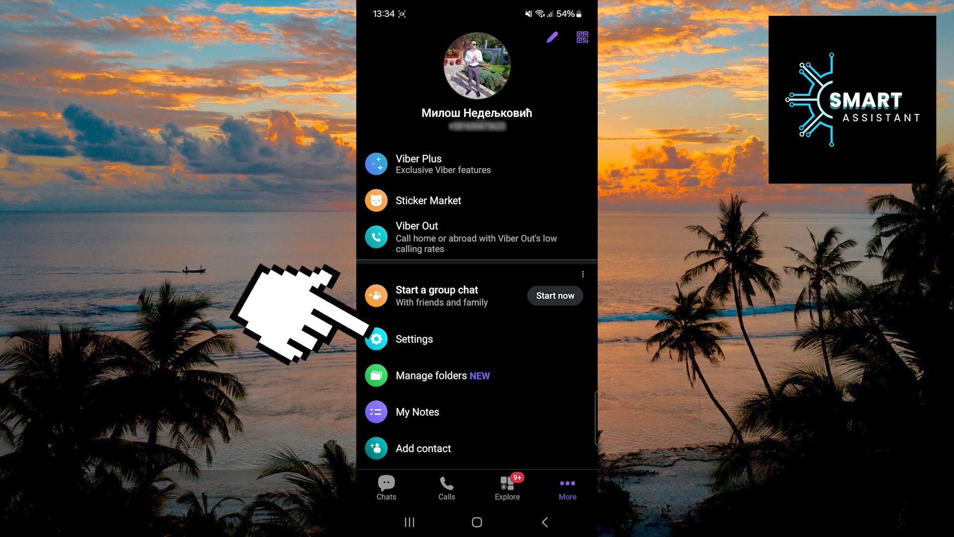
click(413, 339)
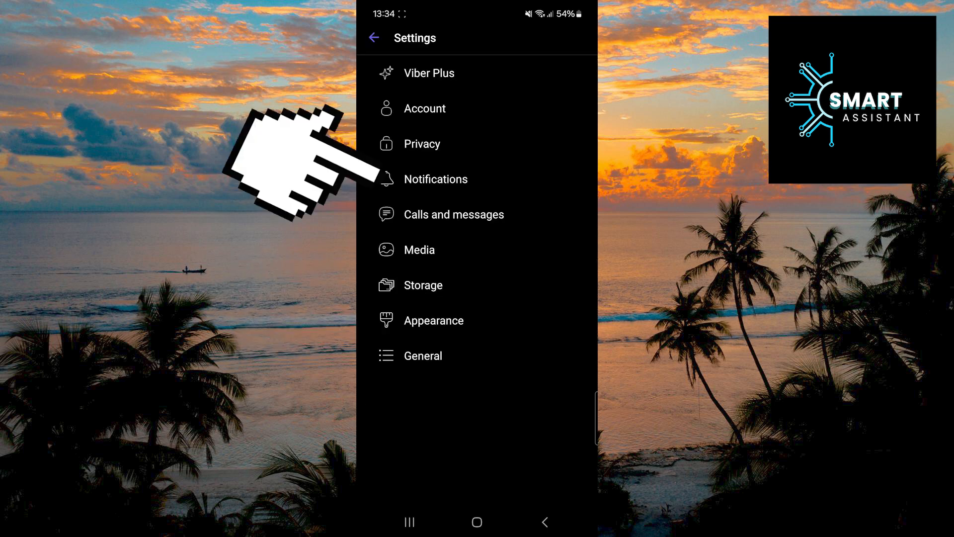
click(434, 178)
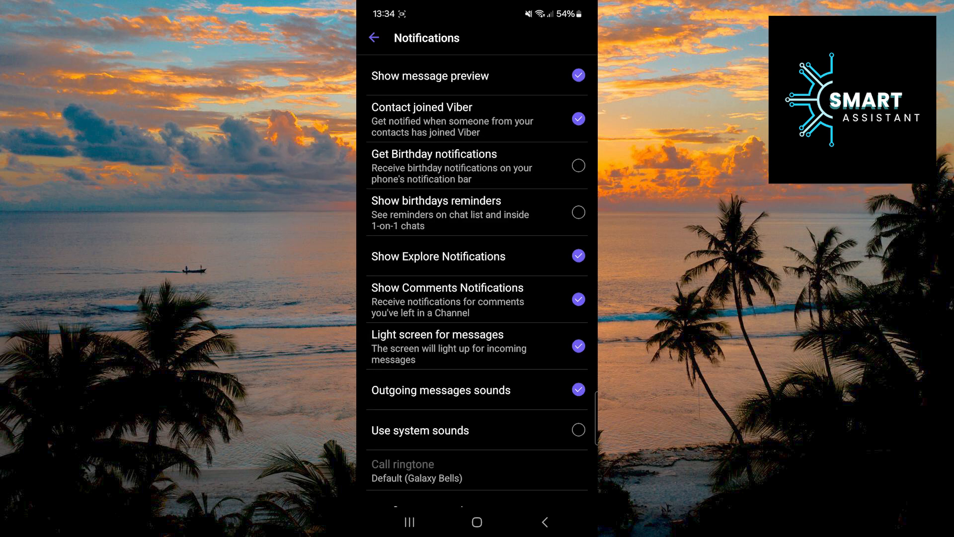
click(577, 75)
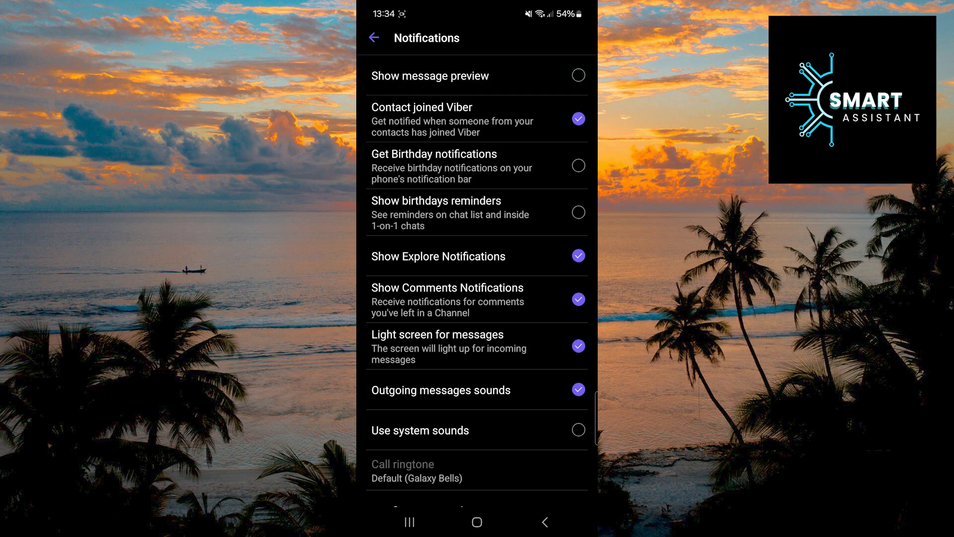